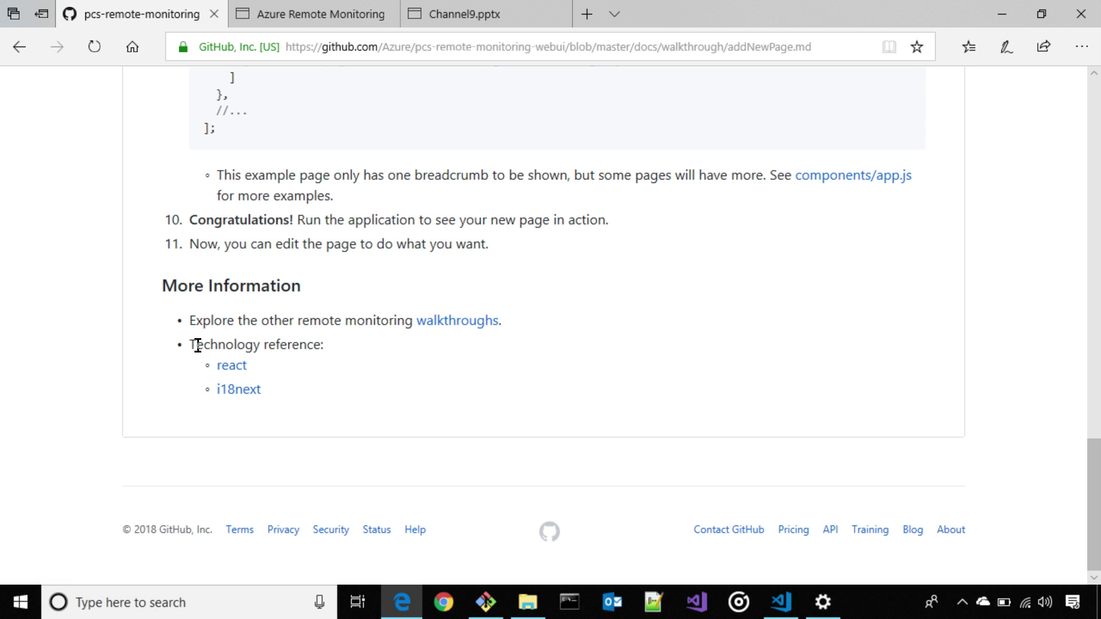
pyautogui.moveTo(330, 401)
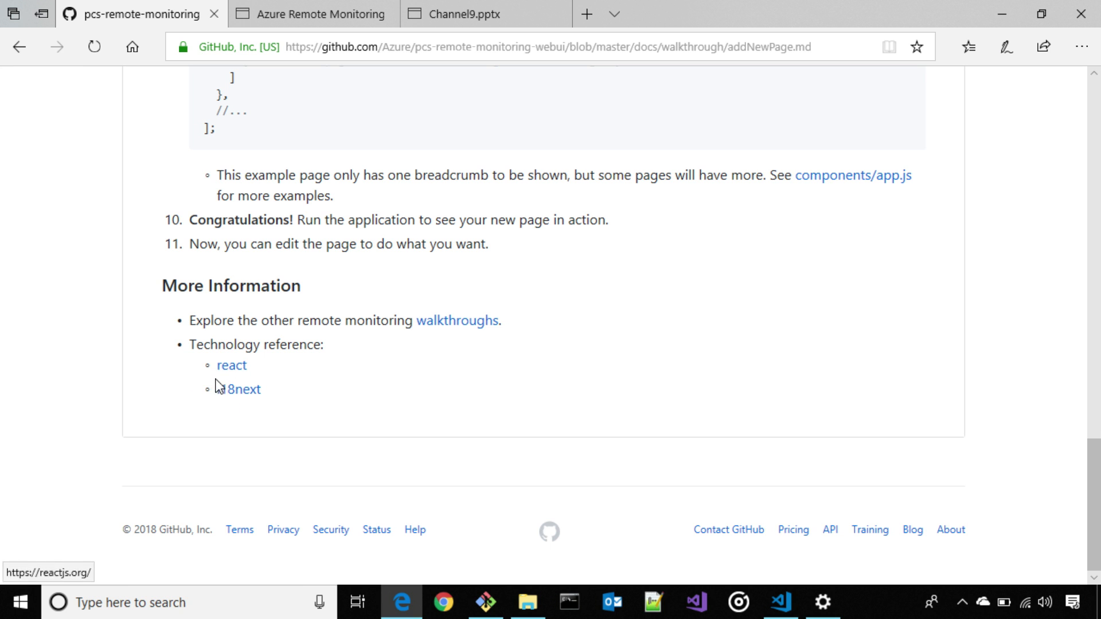
# - Go back twice from the Adding a New Page doc to the Developer Walkthroughs list
pyautogui.scroll(3)
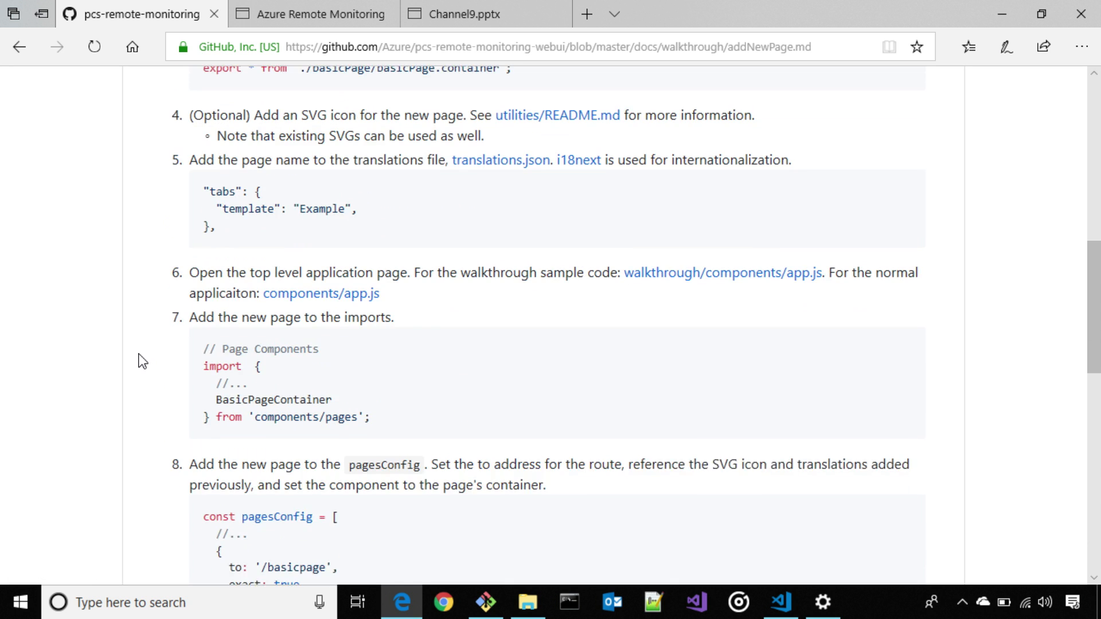
pyautogui.click(19, 47)
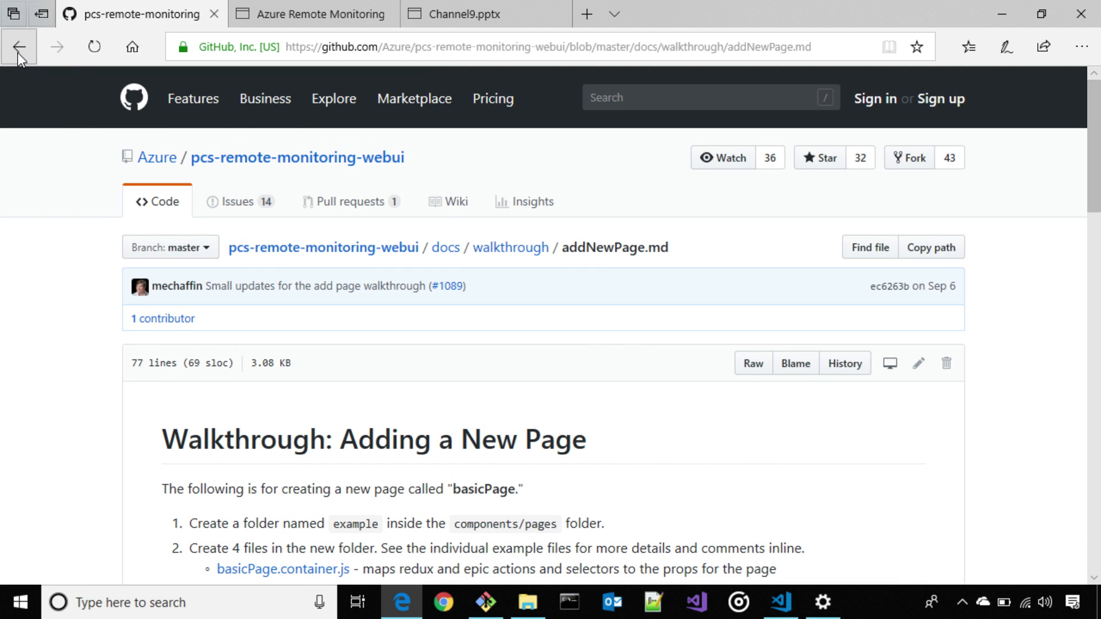
pyautogui.click(18, 47)
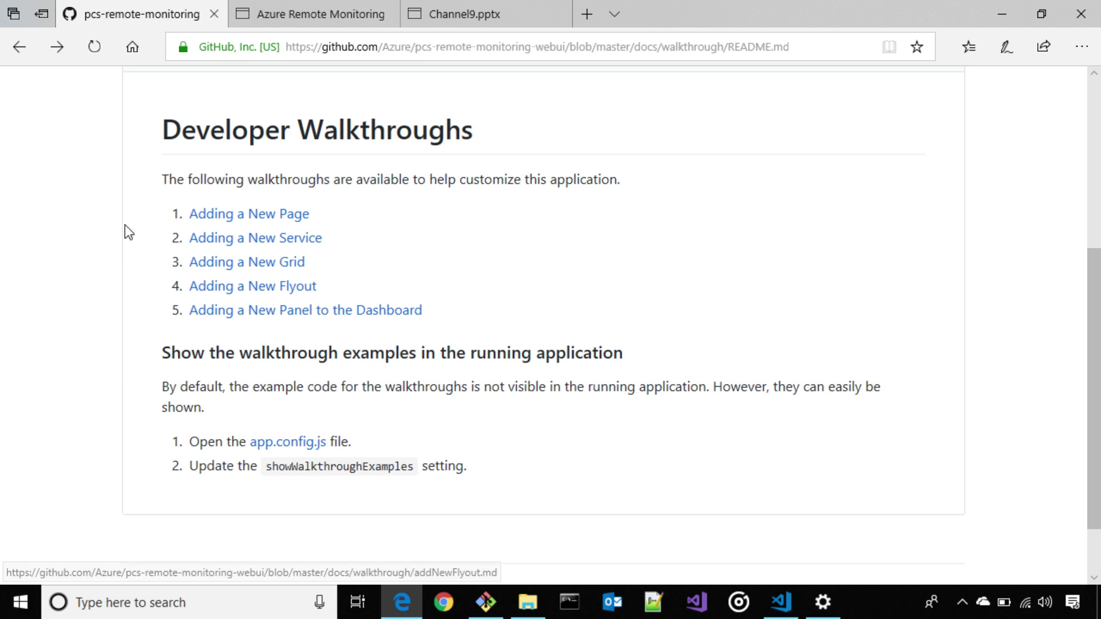